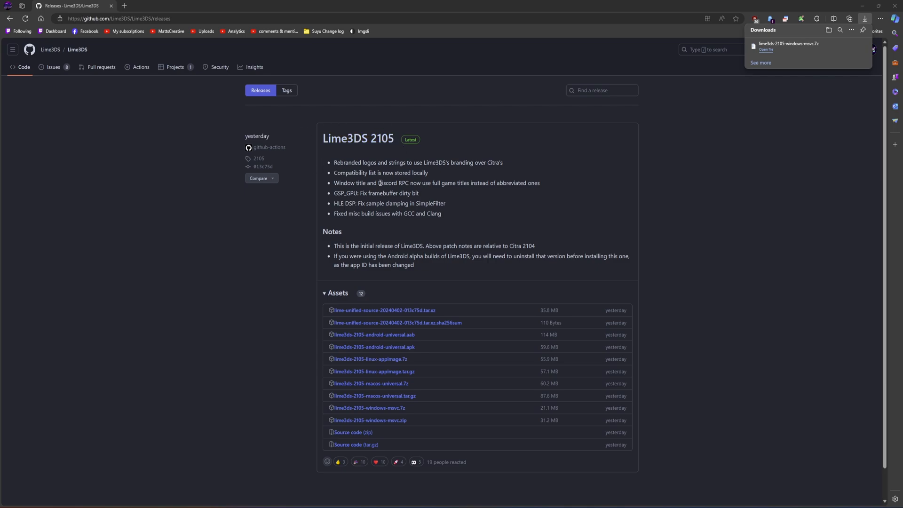
{"action": "mouse_move", "coordinate": [244, 289]}
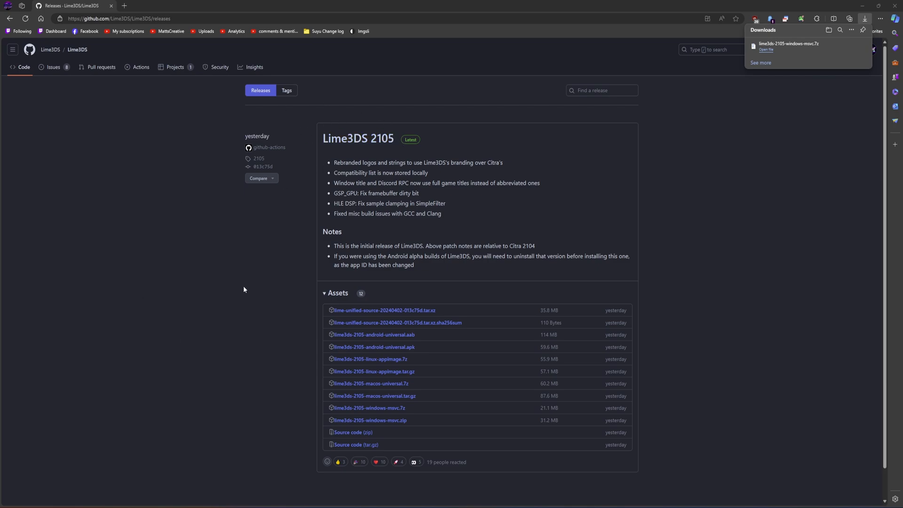
Highlight the Lime3DS 2105 changelog bullets to read them, then clear the highlight.
{"action": "left_click_drag", "start_coordinate": [334, 162], "coordinate": [441, 213]}
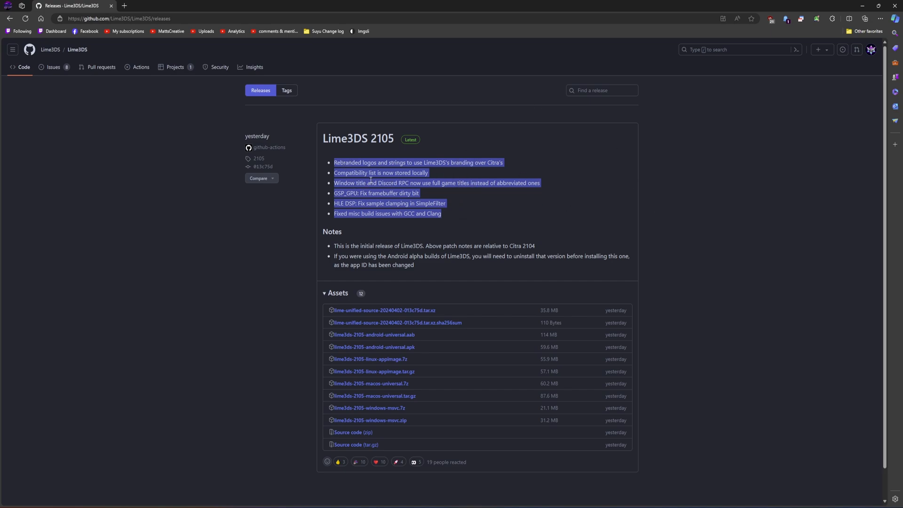
{"action": "mouse_move", "coordinate": [326, 203]}
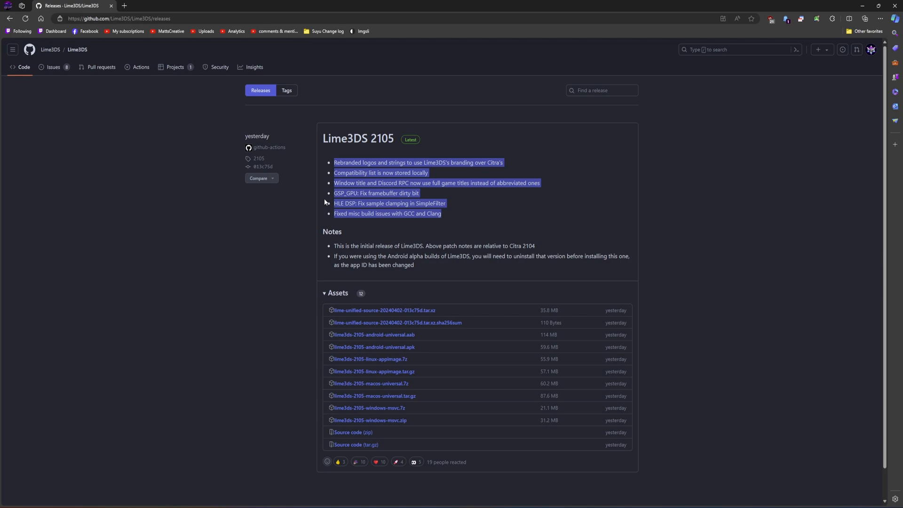
{"action": "mouse_move", "coordinate": [431, 192]}
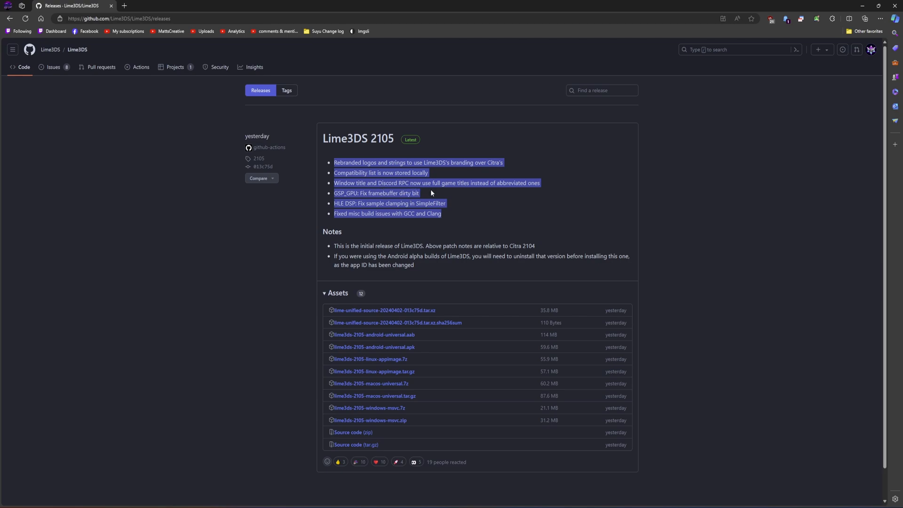
{"action": "mouse_move", "coordinate": [491, 202]}
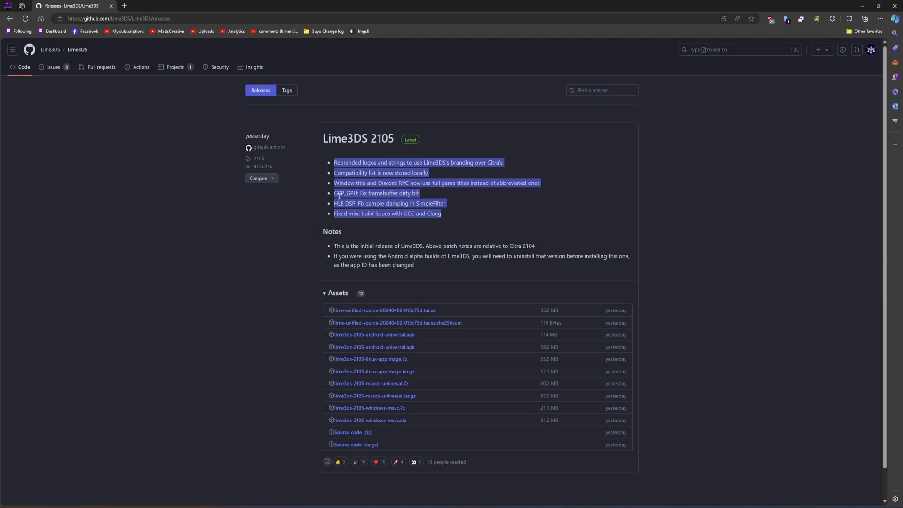
{"action": "left_click", "coordinate": [454, 220]}
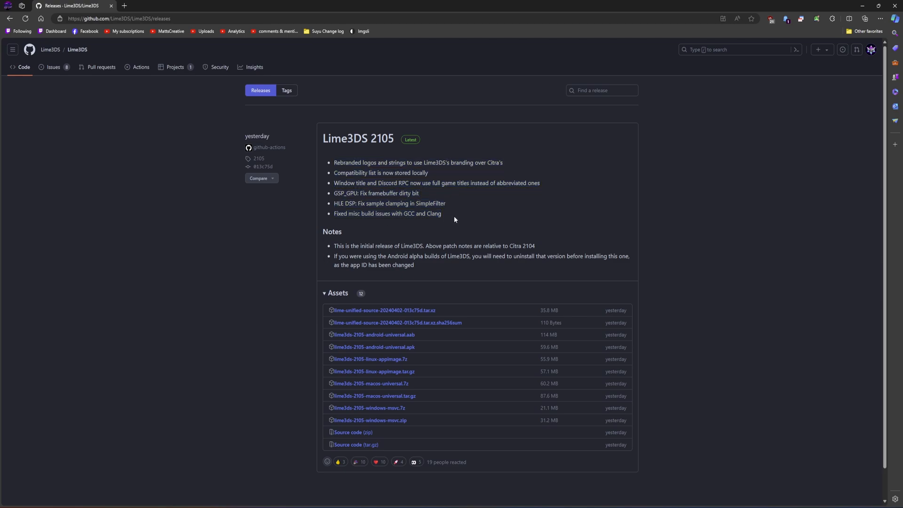
{"action": "mouse_move", "coordinate": [480, 223]}
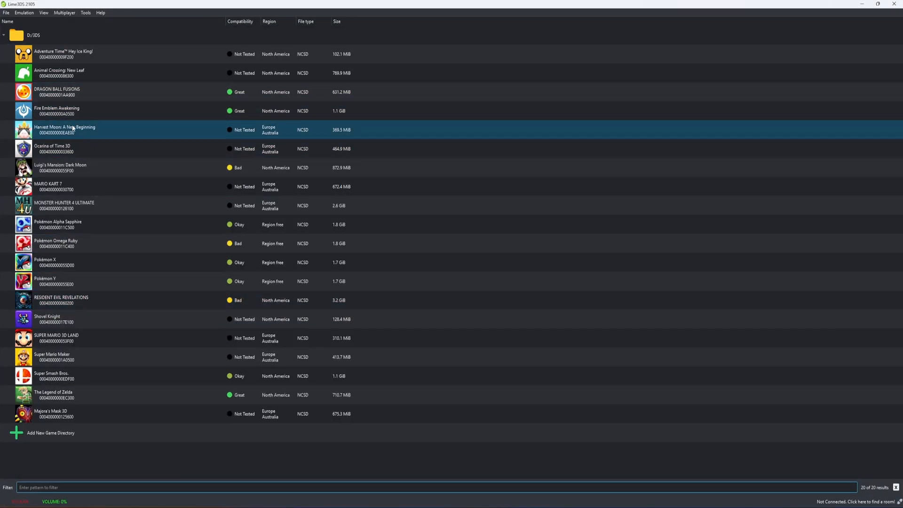
Launch The Legend of Zelda: Ocarina of Time 3D from the Lime3DS game list.
{"action": "double_click", "coordinate": [46, 392]}
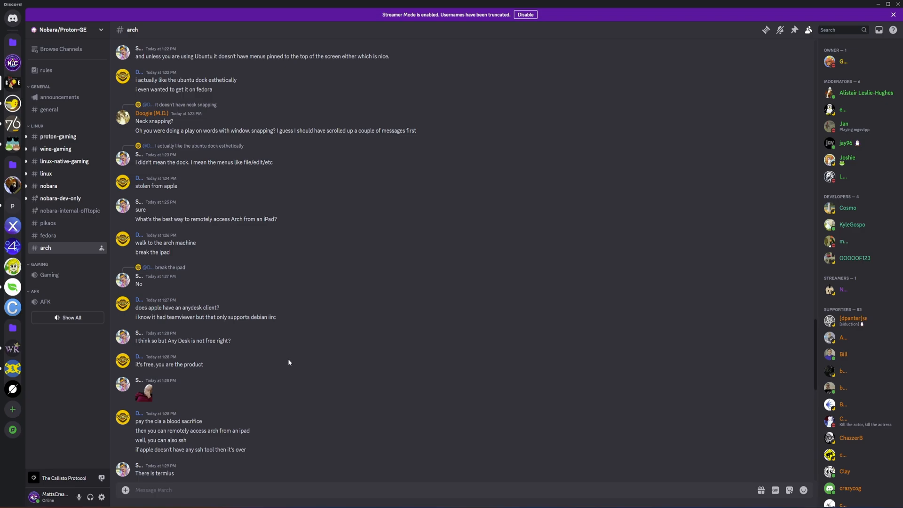
Open your profile popout in #general to see Lime3DS playing Ocarina of Time 3D.
{"action": "left_click", "coordinate": [49, 109]}
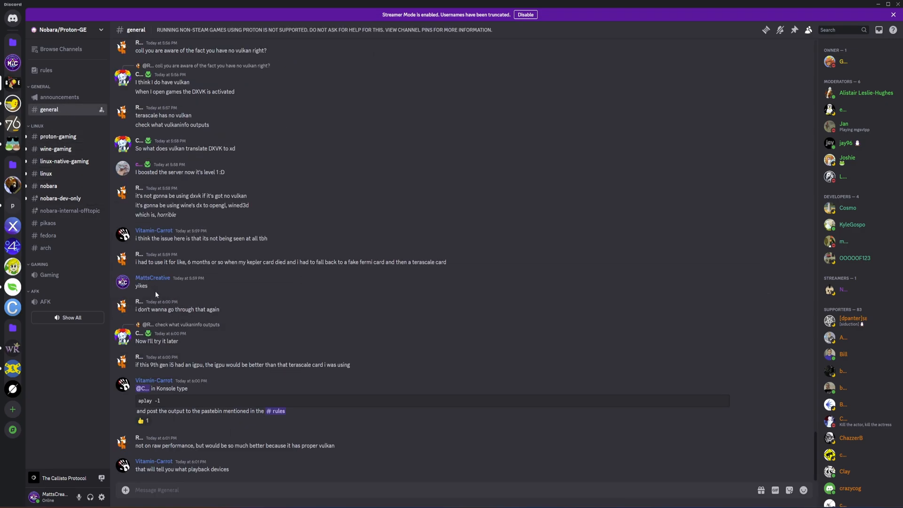
{"action": "left_click", "coordinate": [153, 277]}
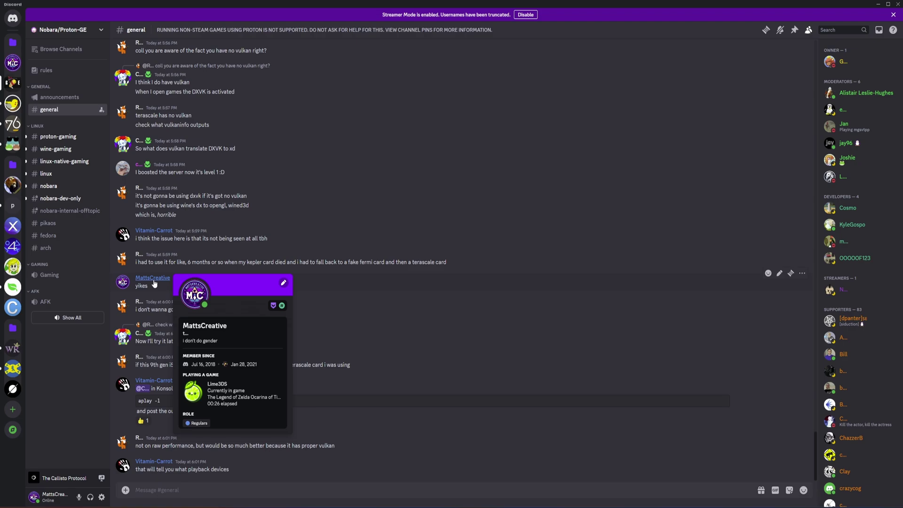
{"action": "mouse_move", "coordinate": [256, 400]}
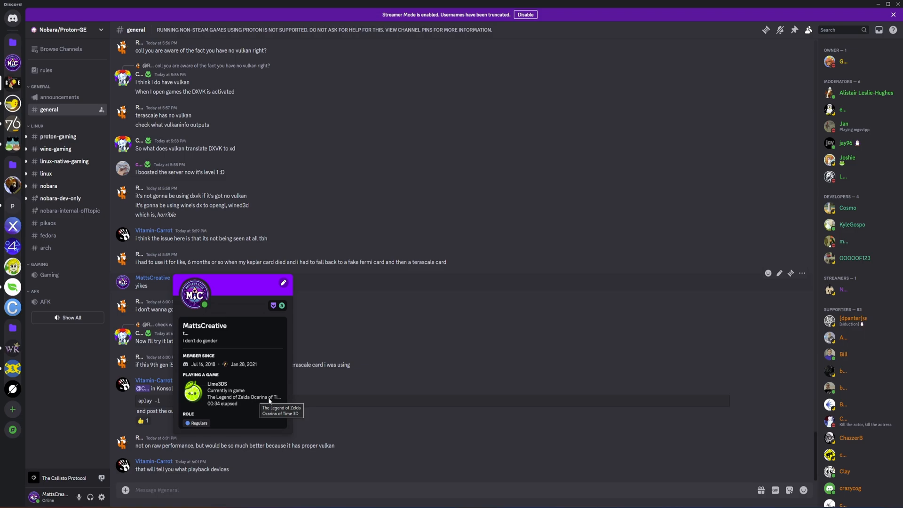
{"action": "mouse_move", "coordinate": [247, 416]}
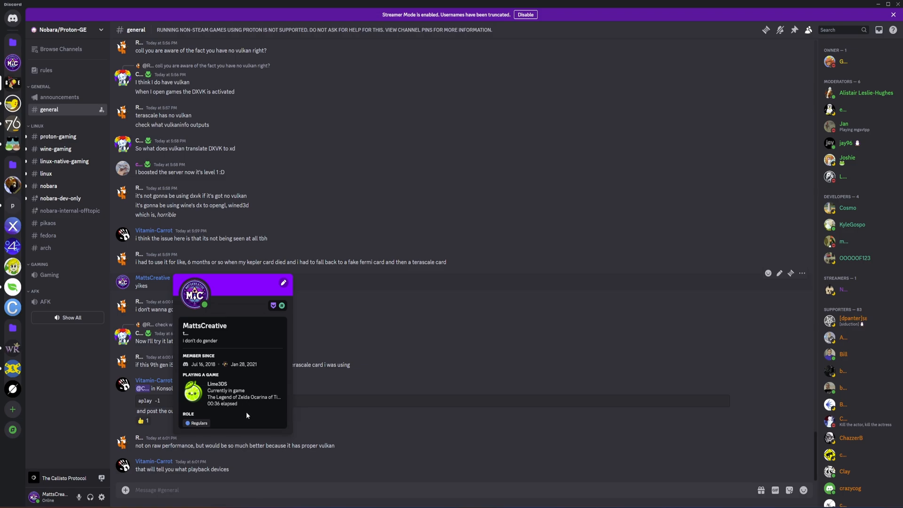
{"action": "mouse_move", "coordinate": [249, 406]}
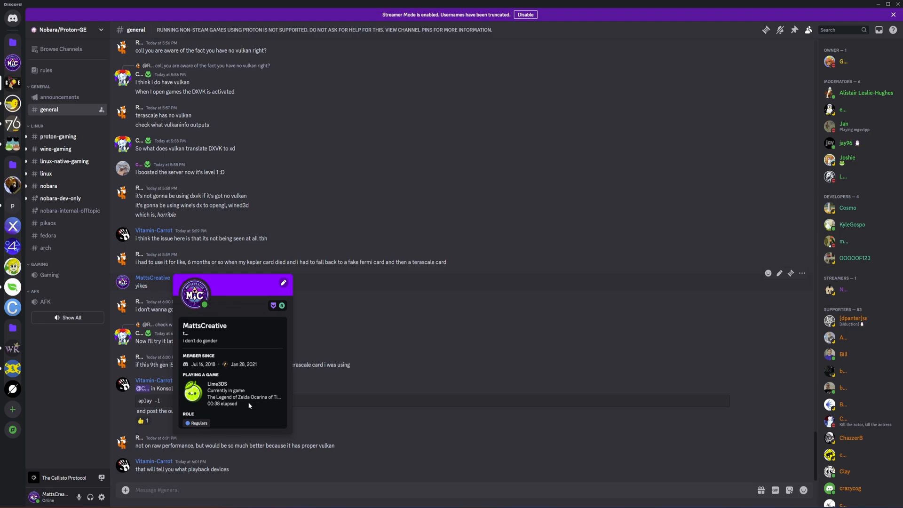
{"action": "mouse_move", "coordinate": [269, 422]}
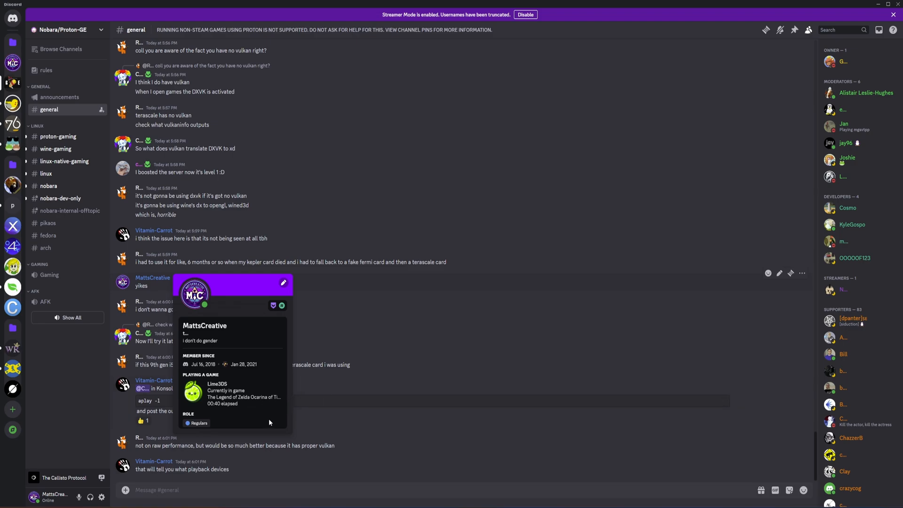
{"action": "mouse_move", "coordinate": [280, 389]}
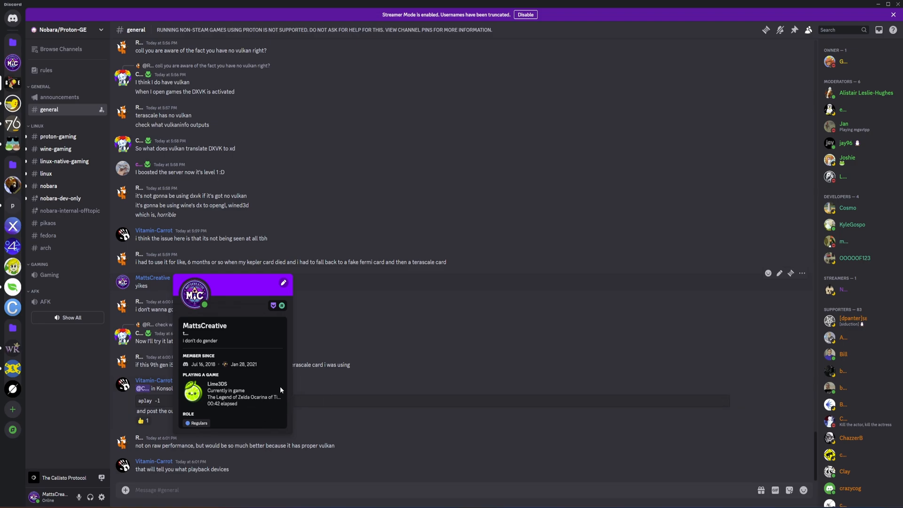
{"action": "mouse_move", "coordinate": [239, 460]}
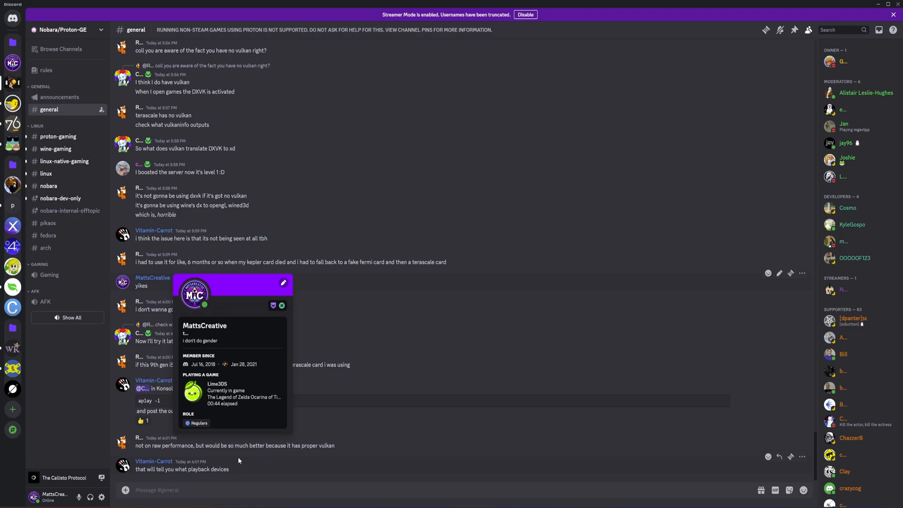
{"action": "mouse_move", "coordinate": [223, 411]}
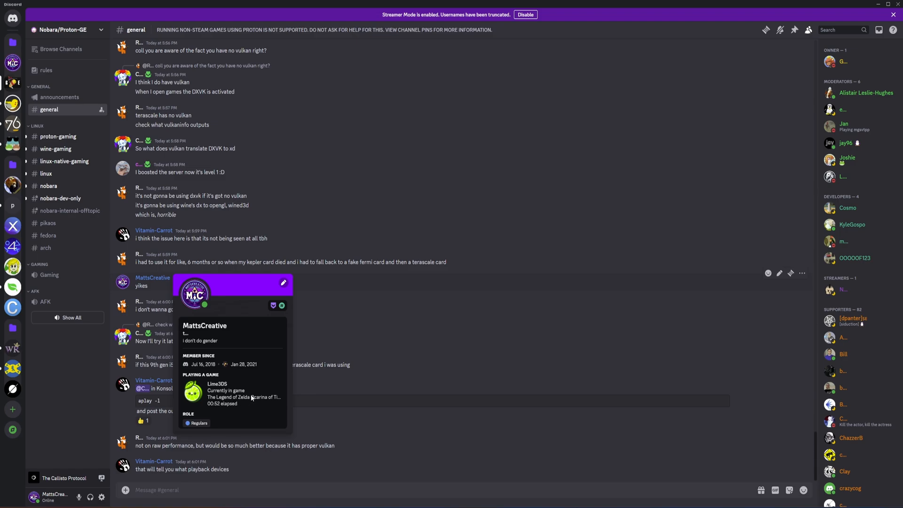
{"action": "mouse_move", "coordinate": [241, 405]}
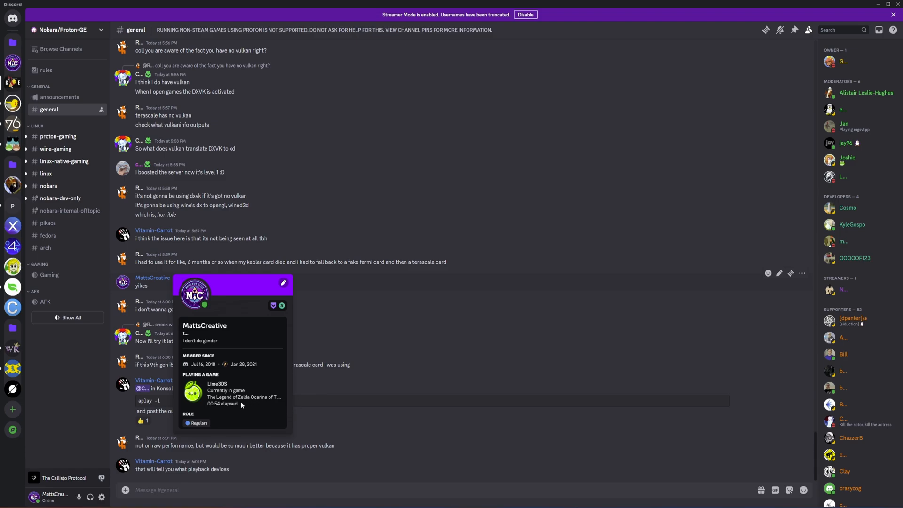
{"action": "mouse_move", "coordinate": [290, 398]}
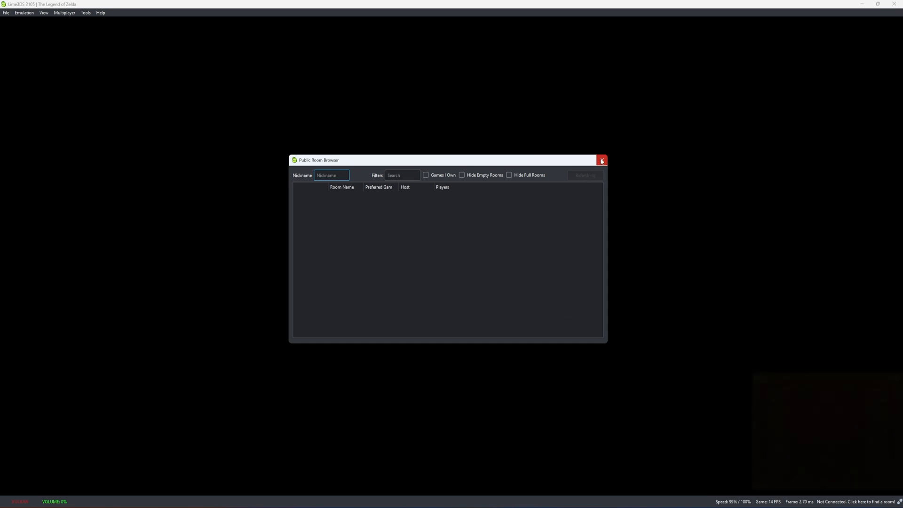
Close the Public Room Browser window to return to Ocarina of Time 3D.
{"action": "left_click", "coordinate": [602, 161]}
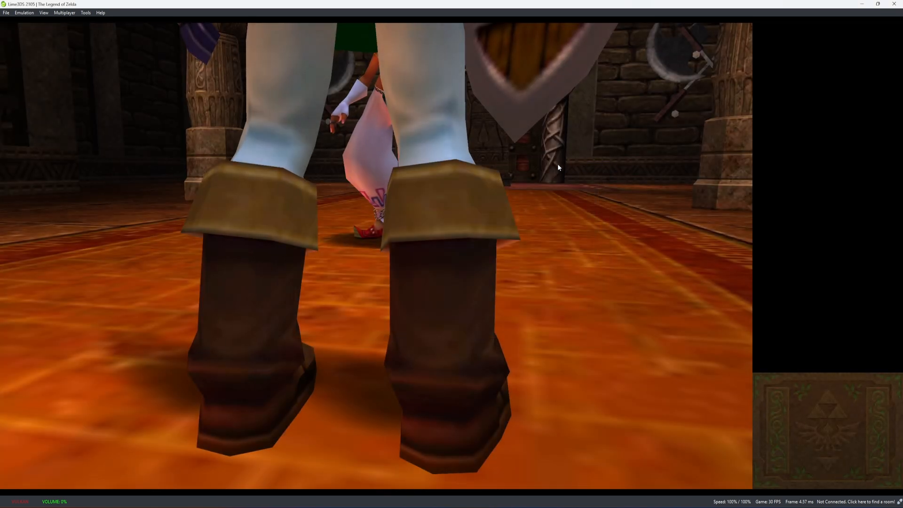